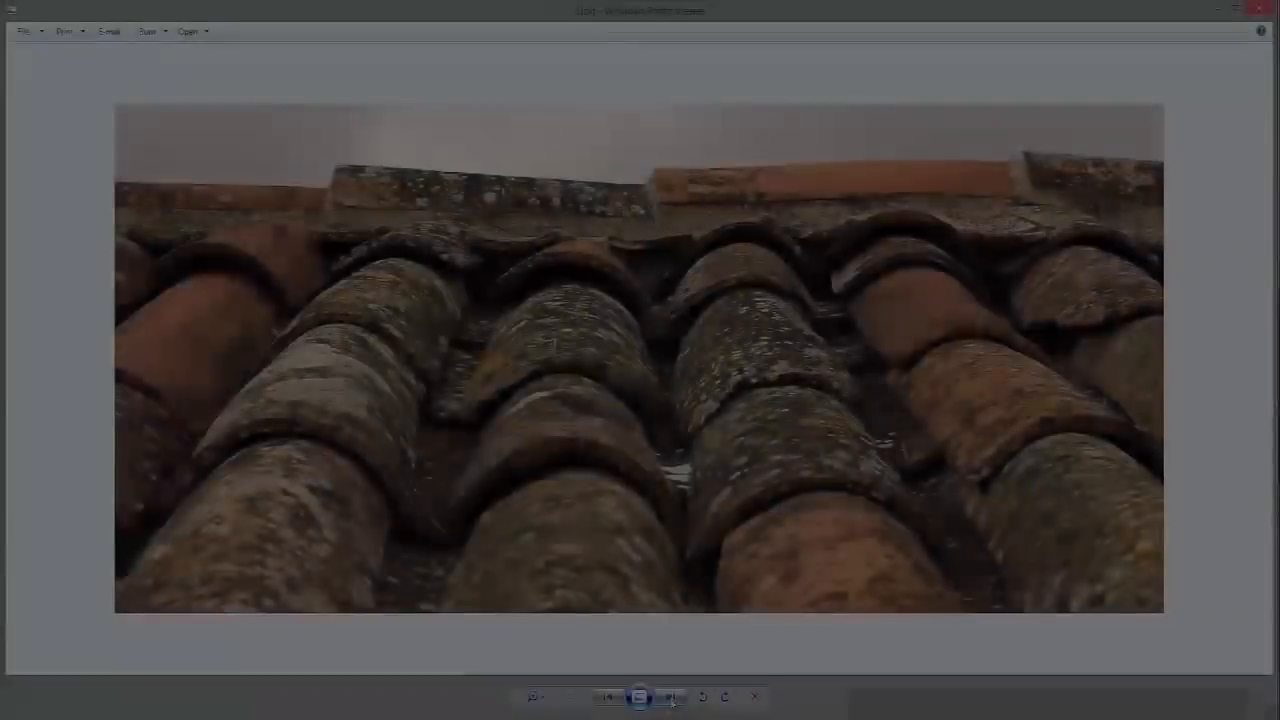
Advance from the mossy tile close-up to the whole tiled-roof reference photo.
click(670, 696)
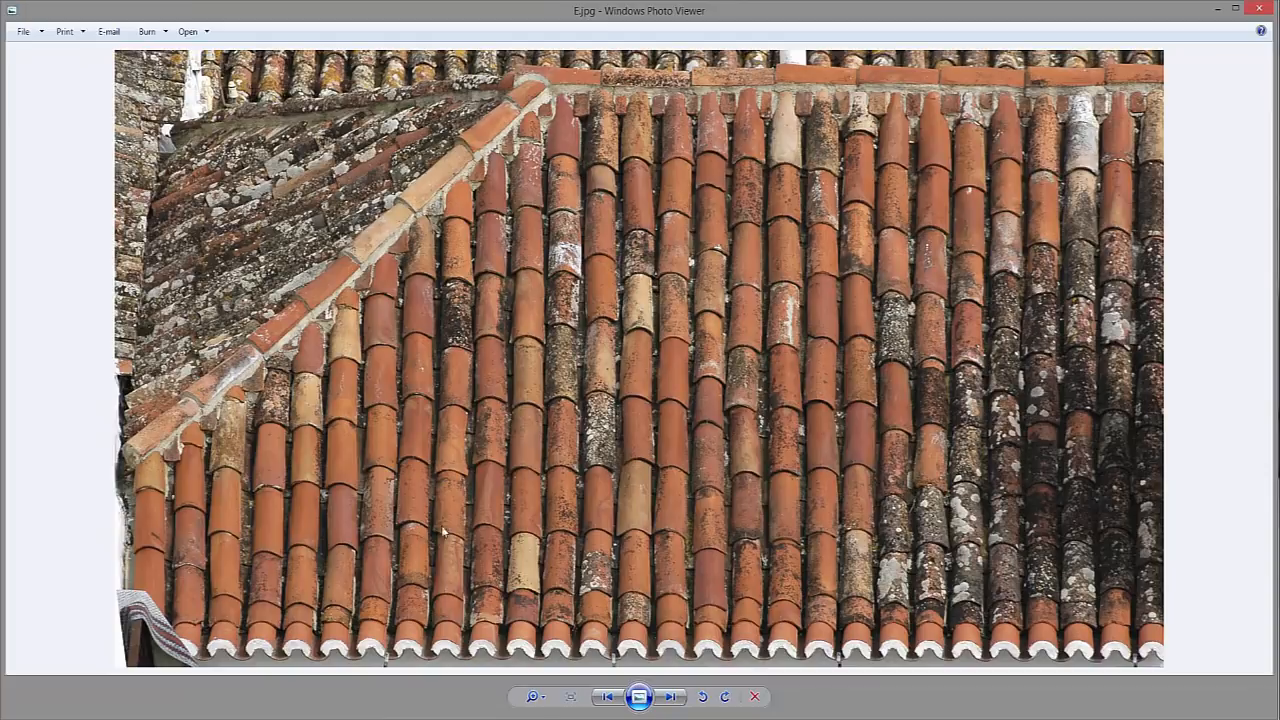
click(668, 696)
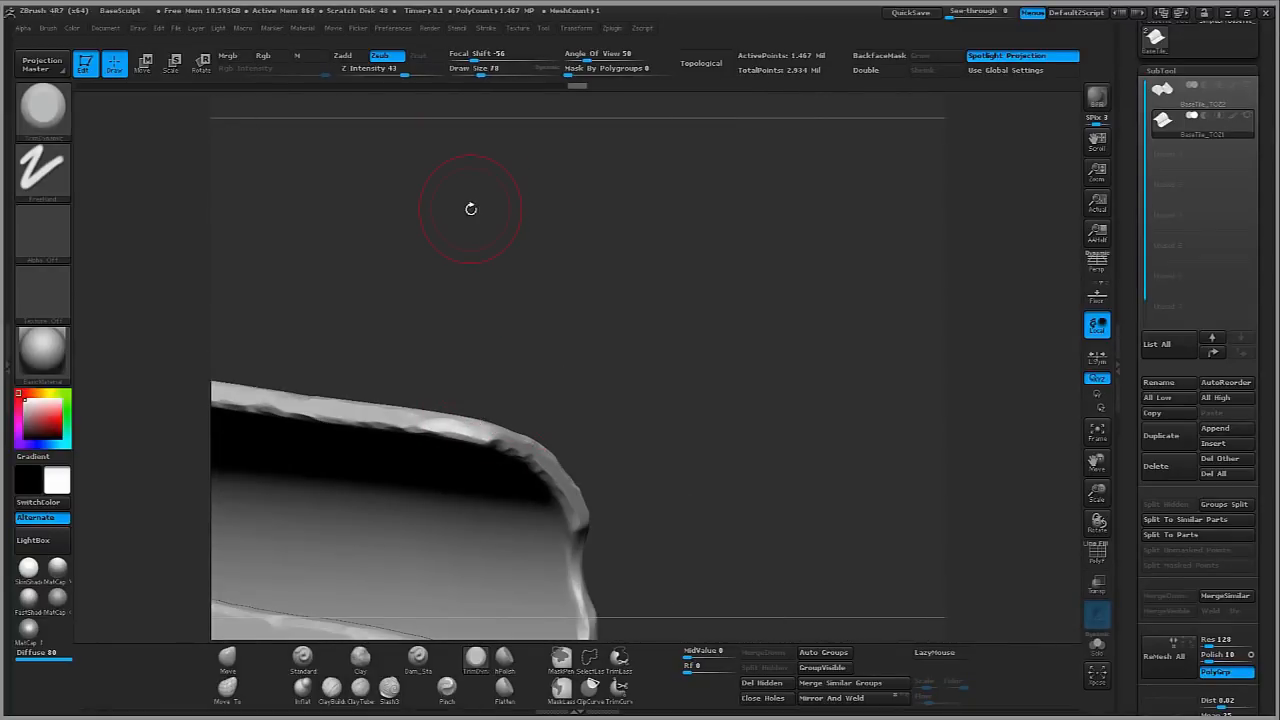
Orbit the ZBrush sculpt to show both overlapping tiles, then bring up the RoofTiles_Tut normal-map graph.
drag(470, 208, 500, 430)
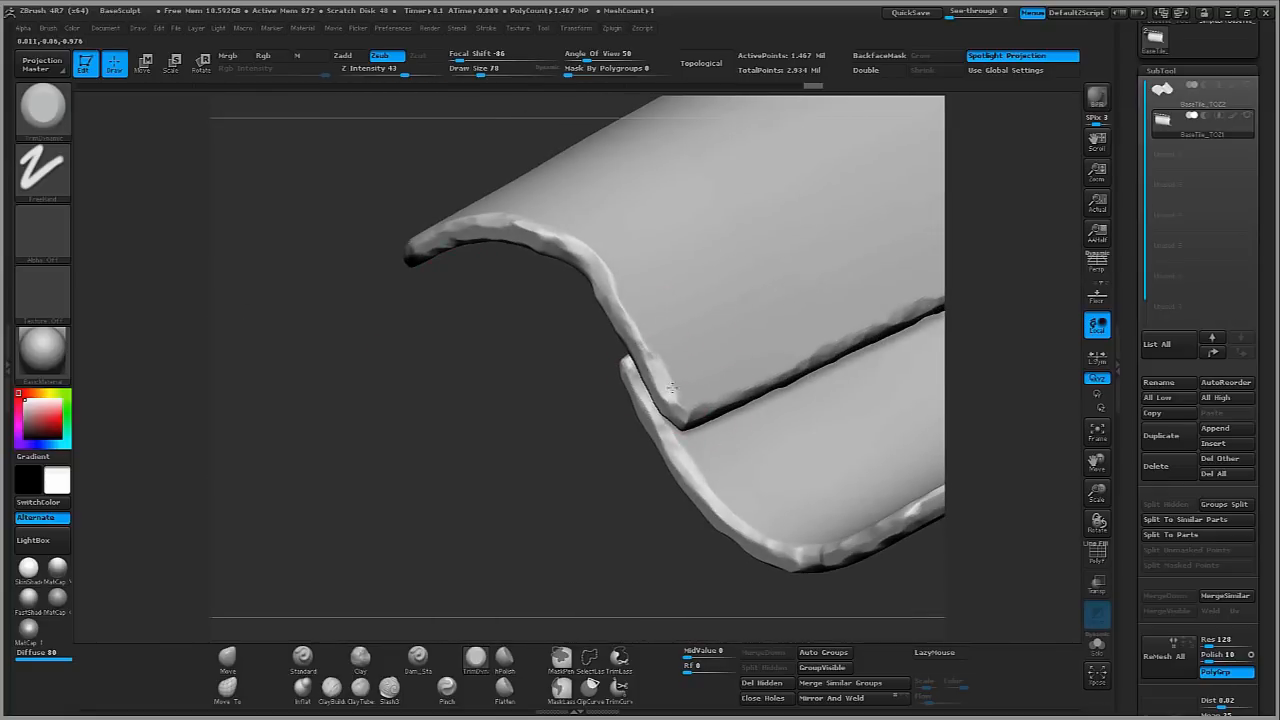
drag(672, 390, 478, 452)
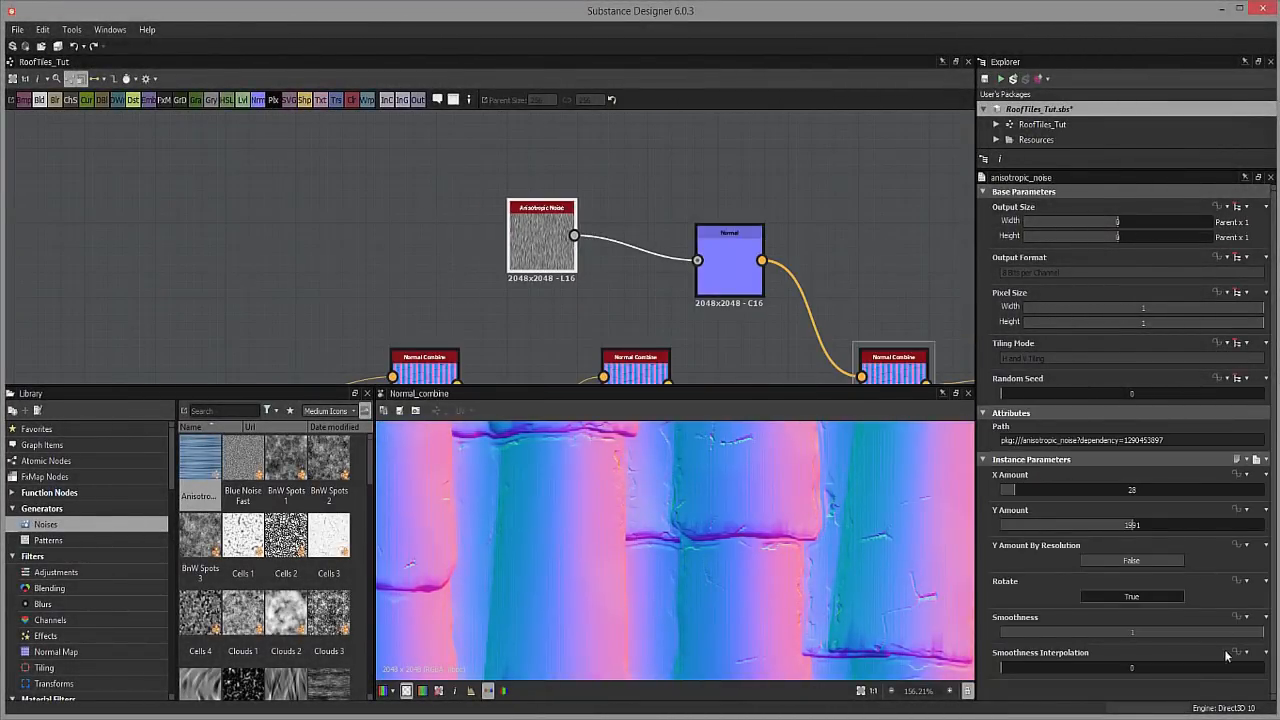
click(542, 236)
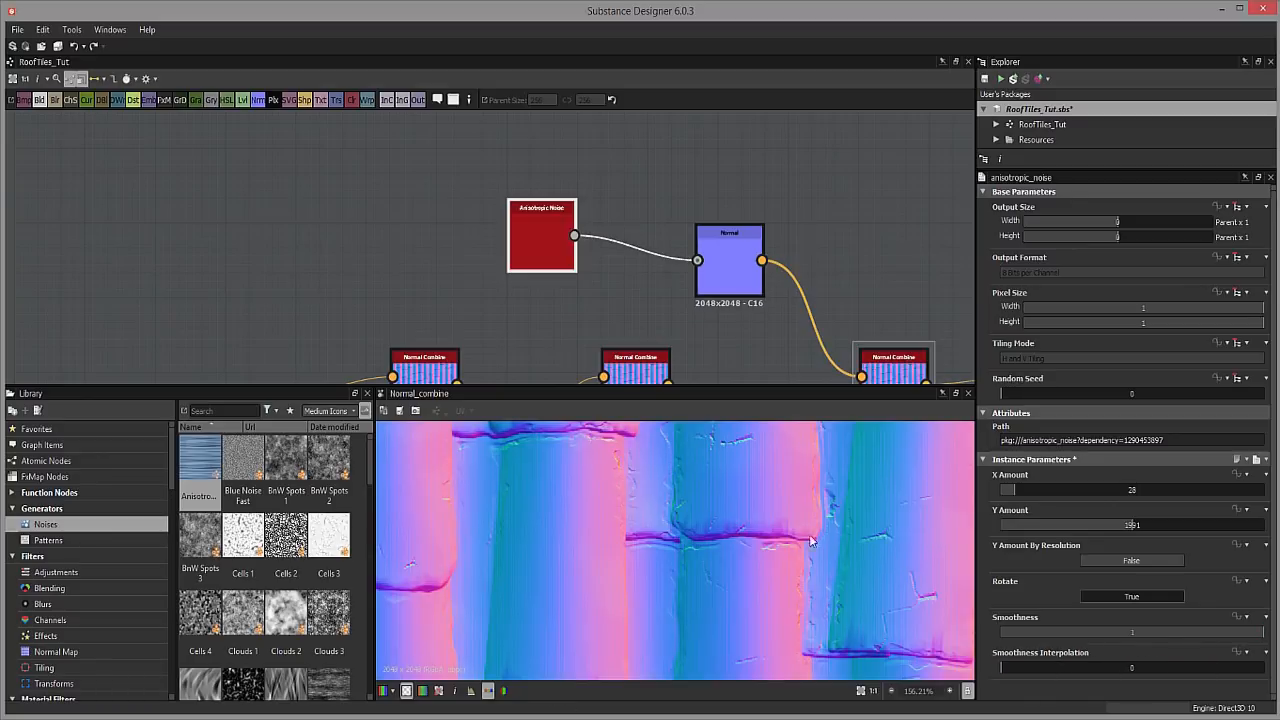